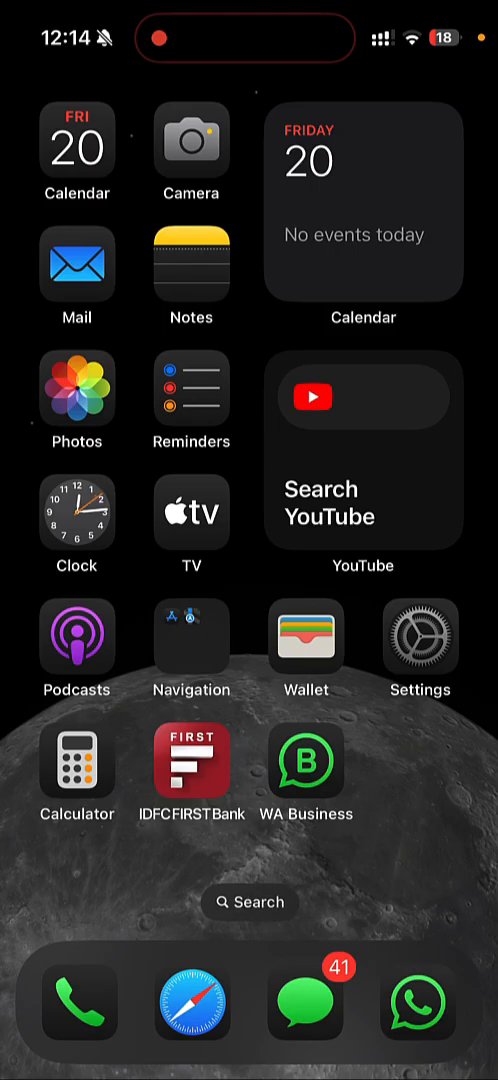
Launch Photos and scroll the library down to the Customize & Reorder entry at the bottom
click(76, 404)
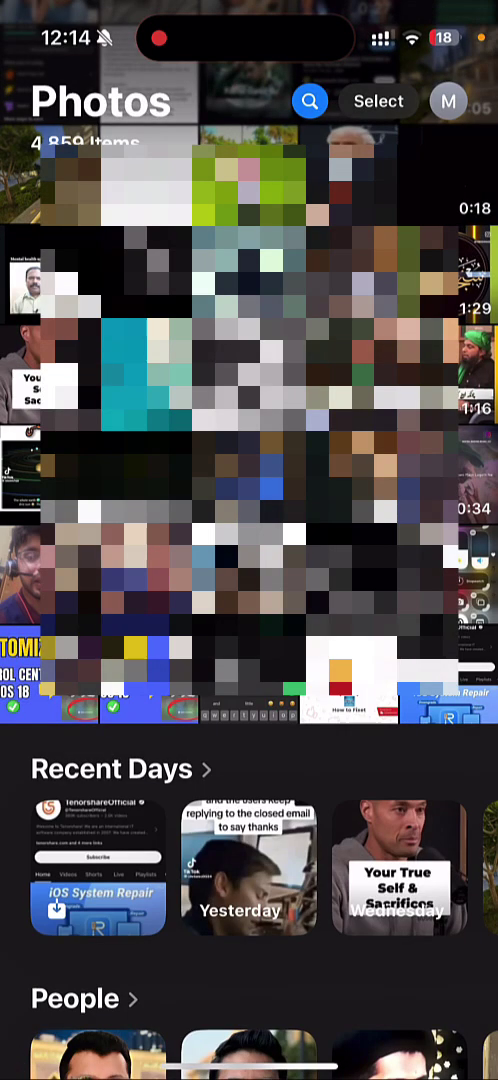
scroll(down, 3)
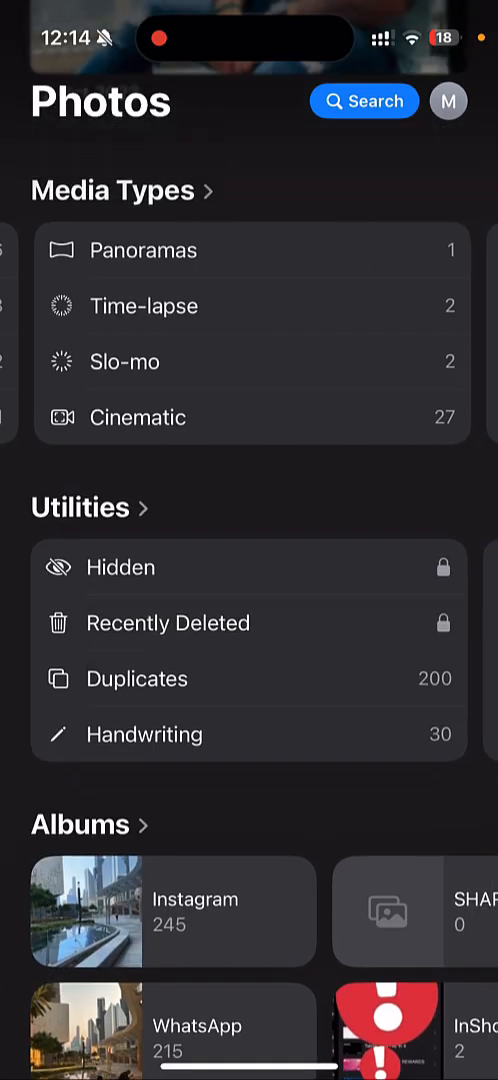
scroll(up, 3)
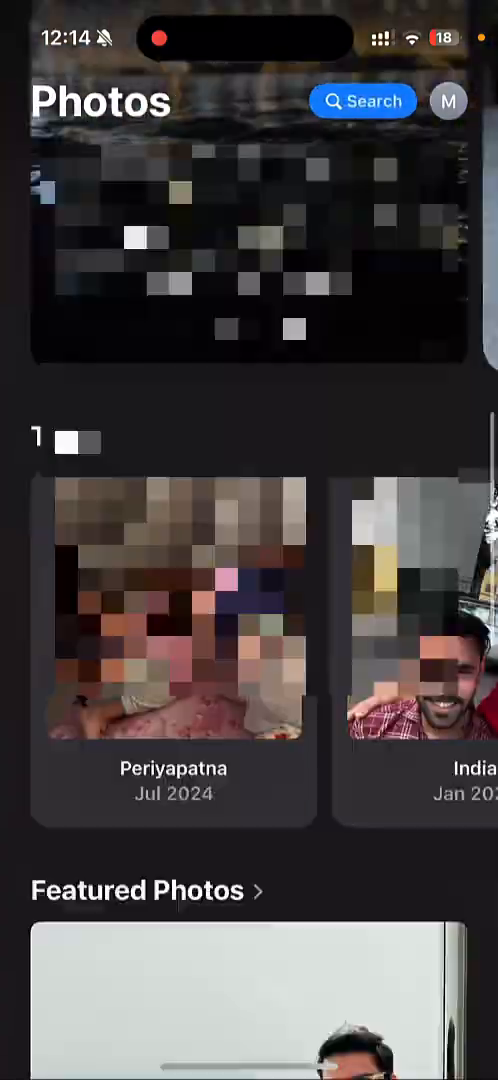
scroll(down, 3)
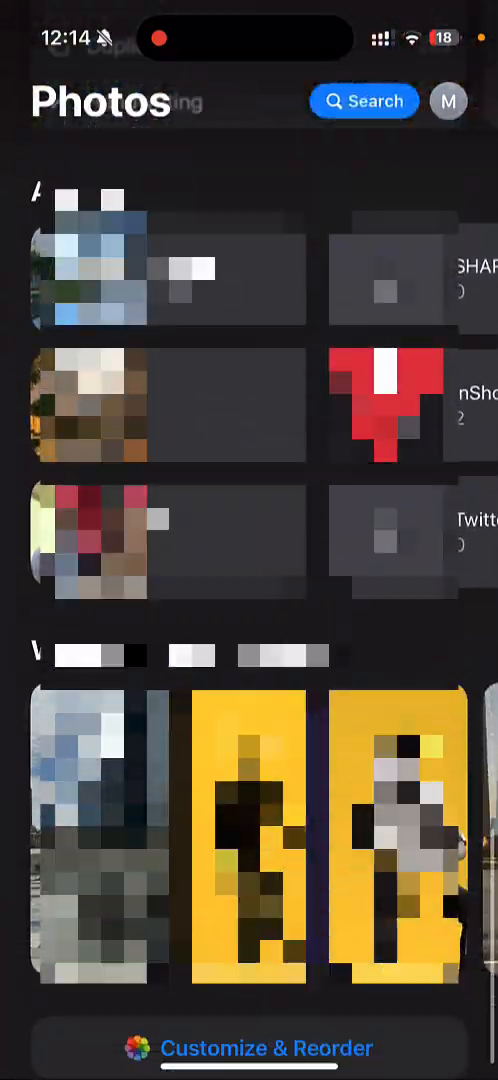
scroll(up, 3)
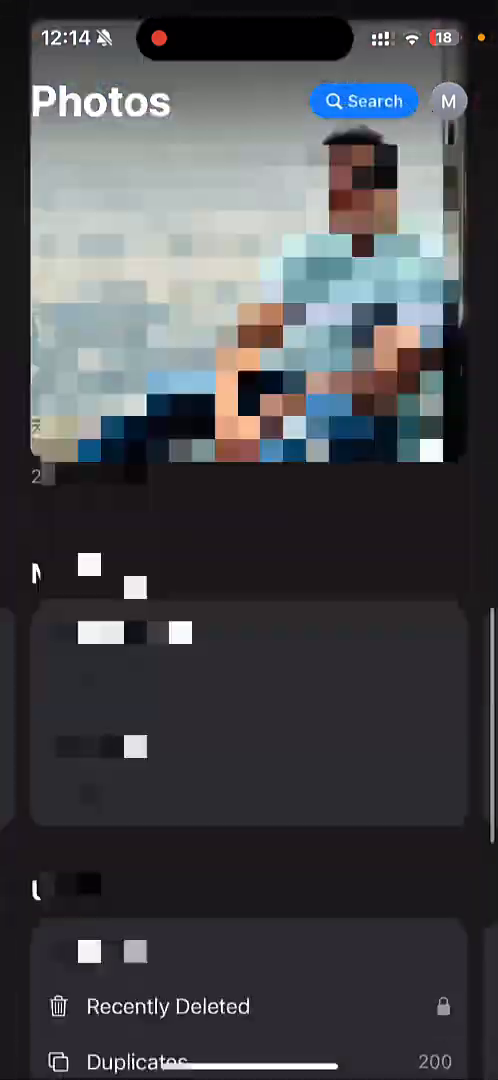
scroll(up, 3)
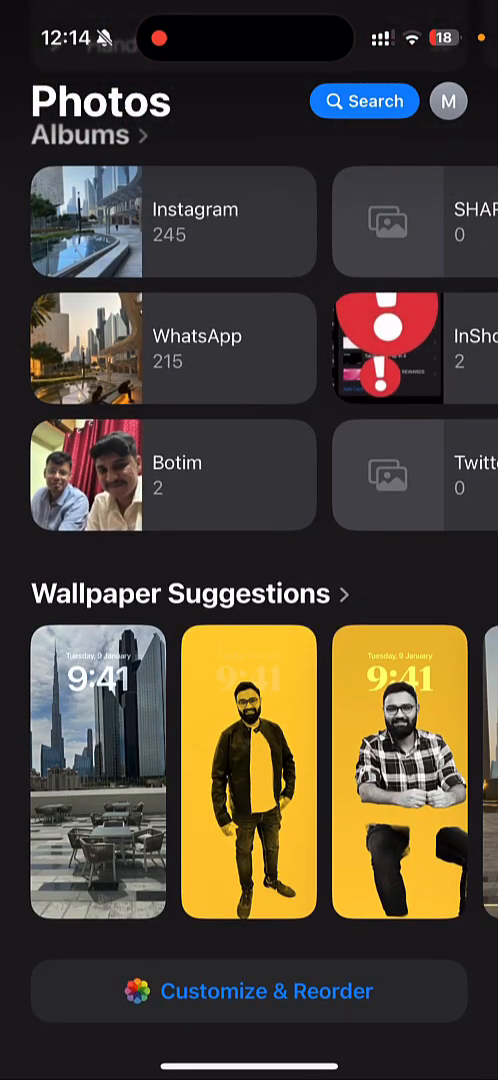
In Customize & Reorder, untick Recent Days, Featured Photos, Shared Albums and Wallpaper Suggestions, keeping Media Types, Utilities and Albums
click(248, 1020)
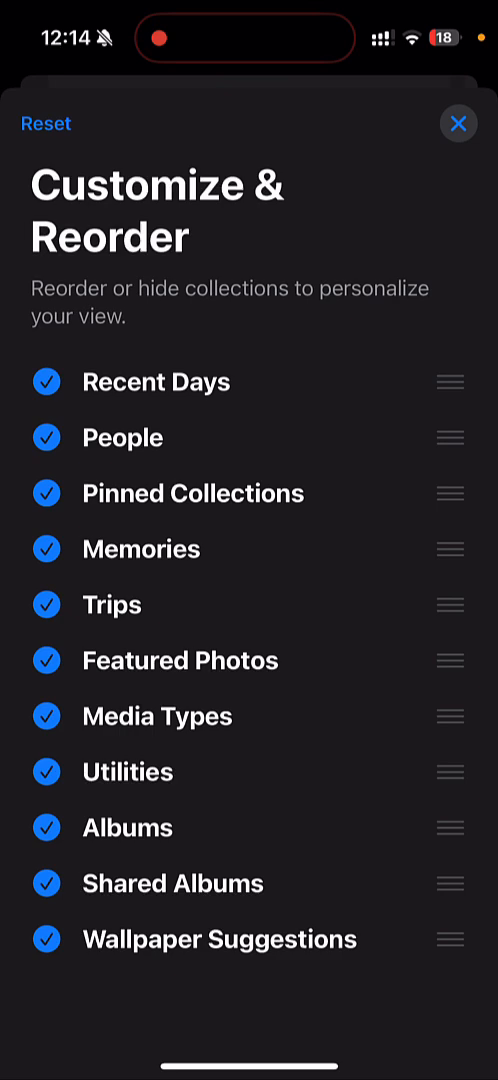
click(46, 382)
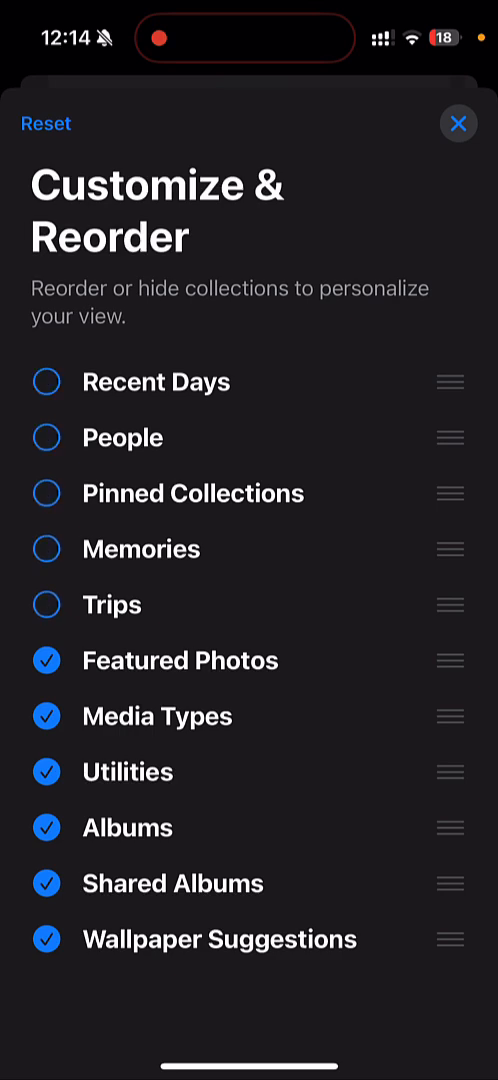
click(46, 660)
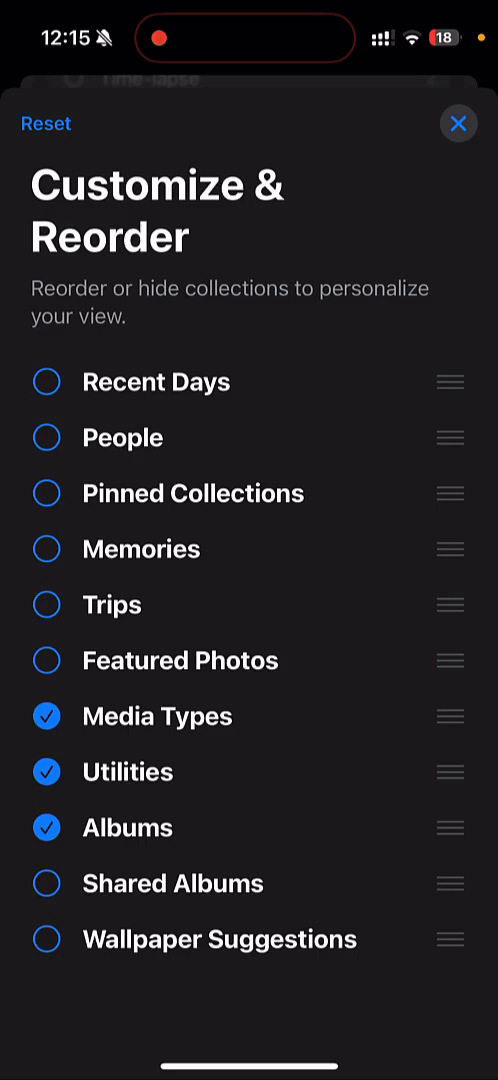
click(460, 124)
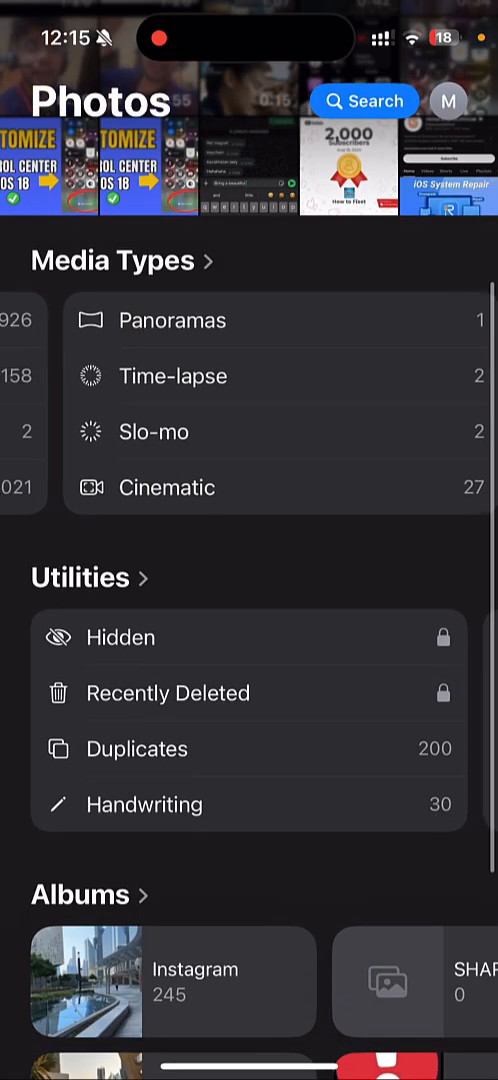
scroll(up, 3)
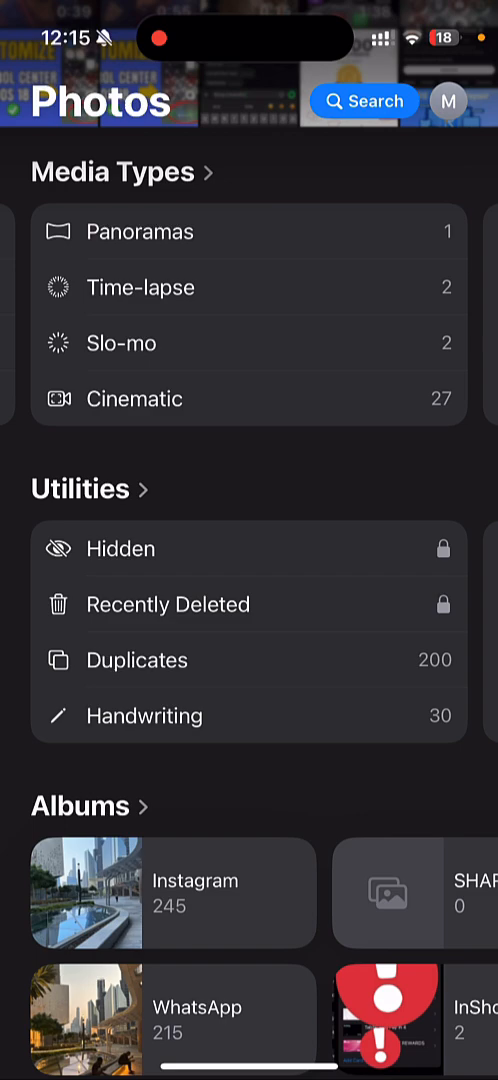
scroll(down, 3)
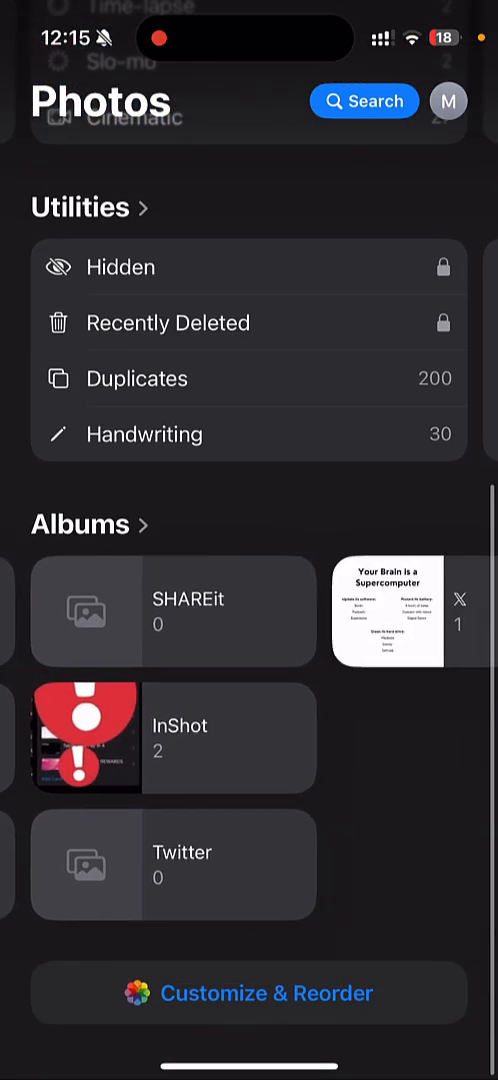